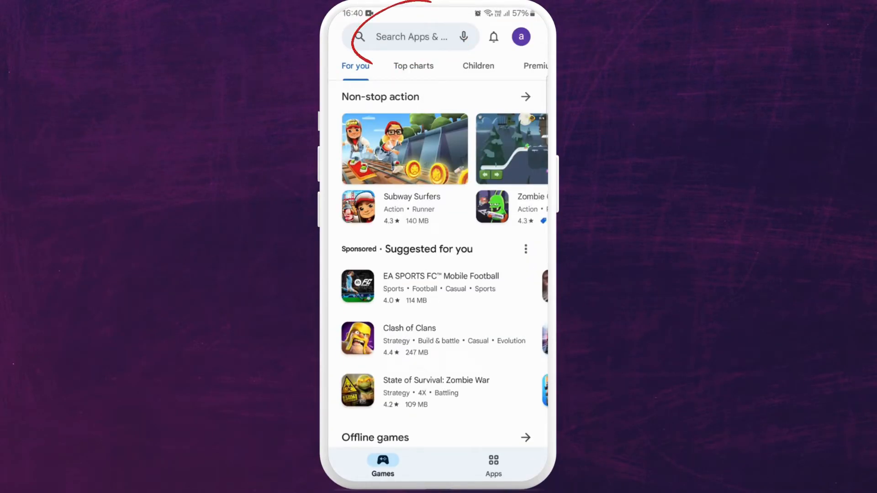
# - Search the Play Store for 'grindr' and pick the 'grindr dating' suggestion
pyautogui.click(412, 37)
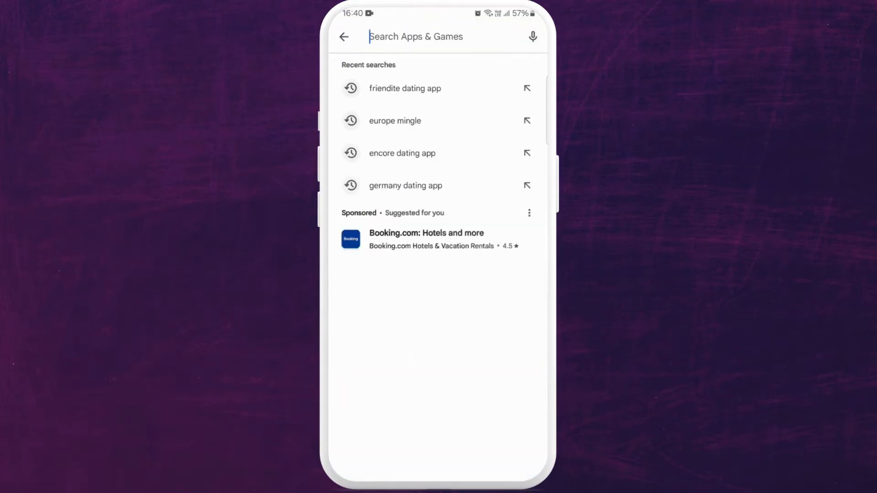
pyautogui.write('grindr')
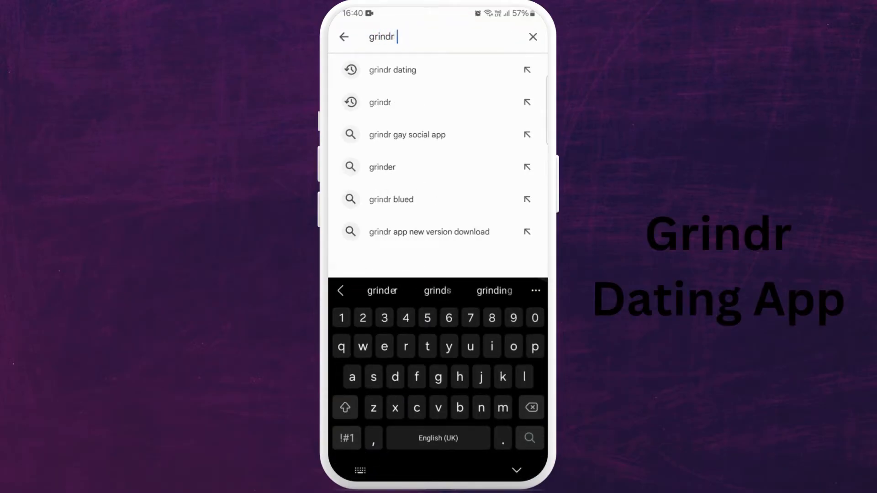
pyautogui.click(392, 69)
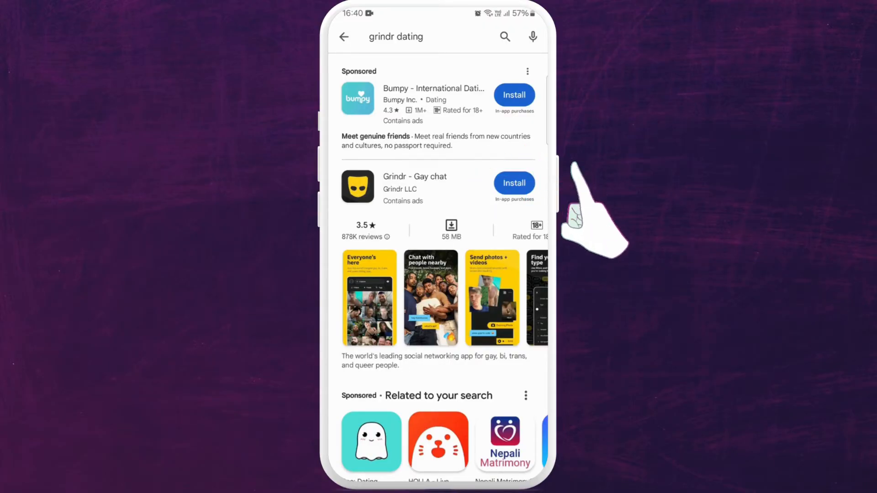
# - Install Grindr – Gay chat and launch it once installation finishes
pyautogui.click(514, 184)
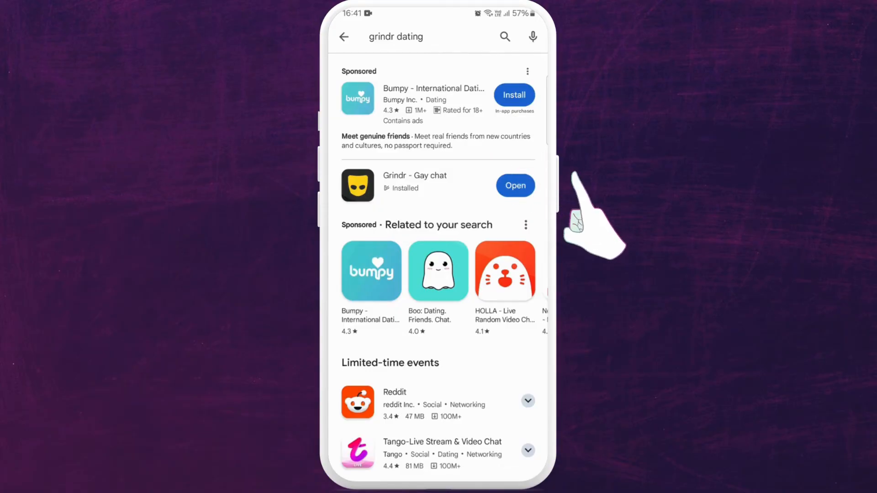
pyautogui.click(514, 185)
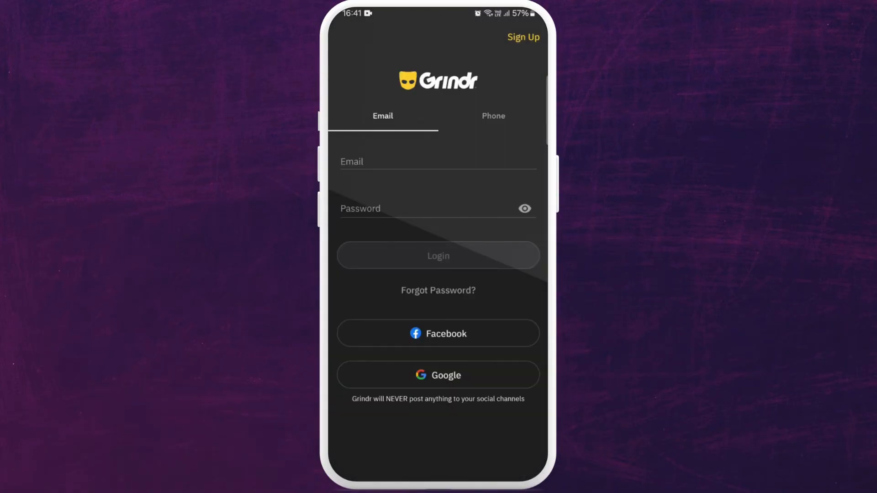